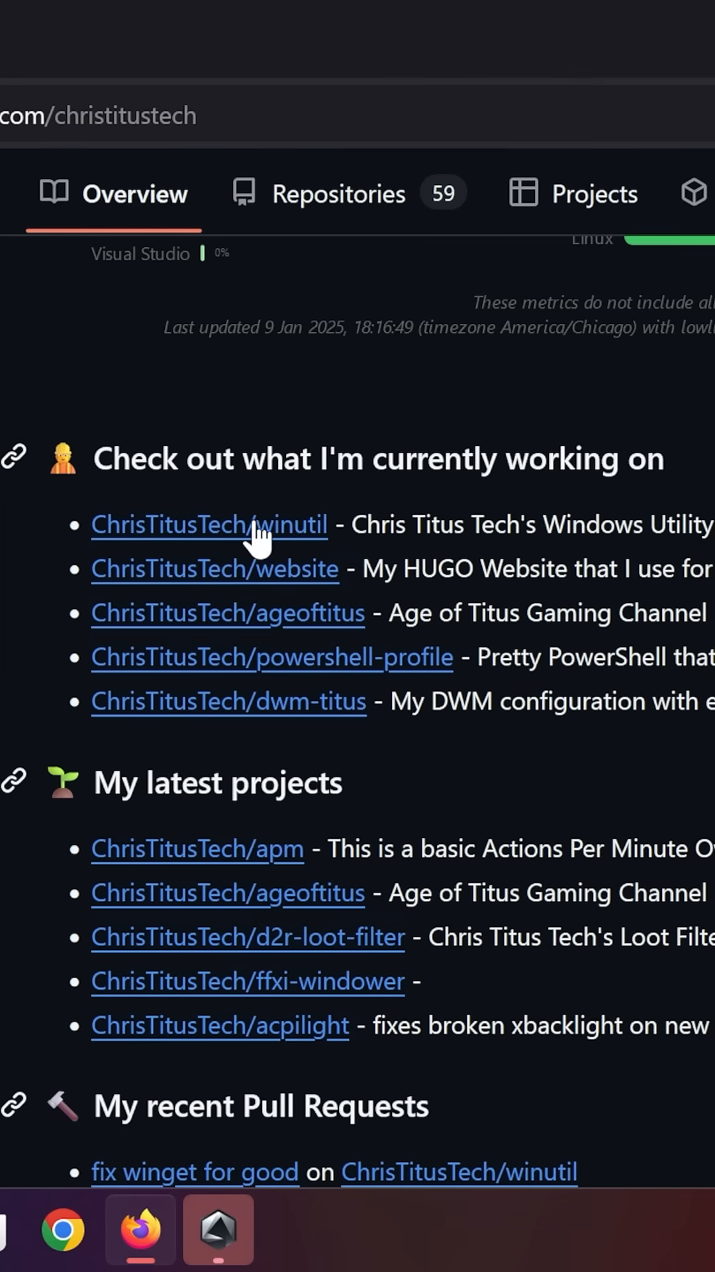
# Step: Open the ChrisTitusTech/winutil repository and select the stable branch launch command in its README
pyautogui.click(208, 524)
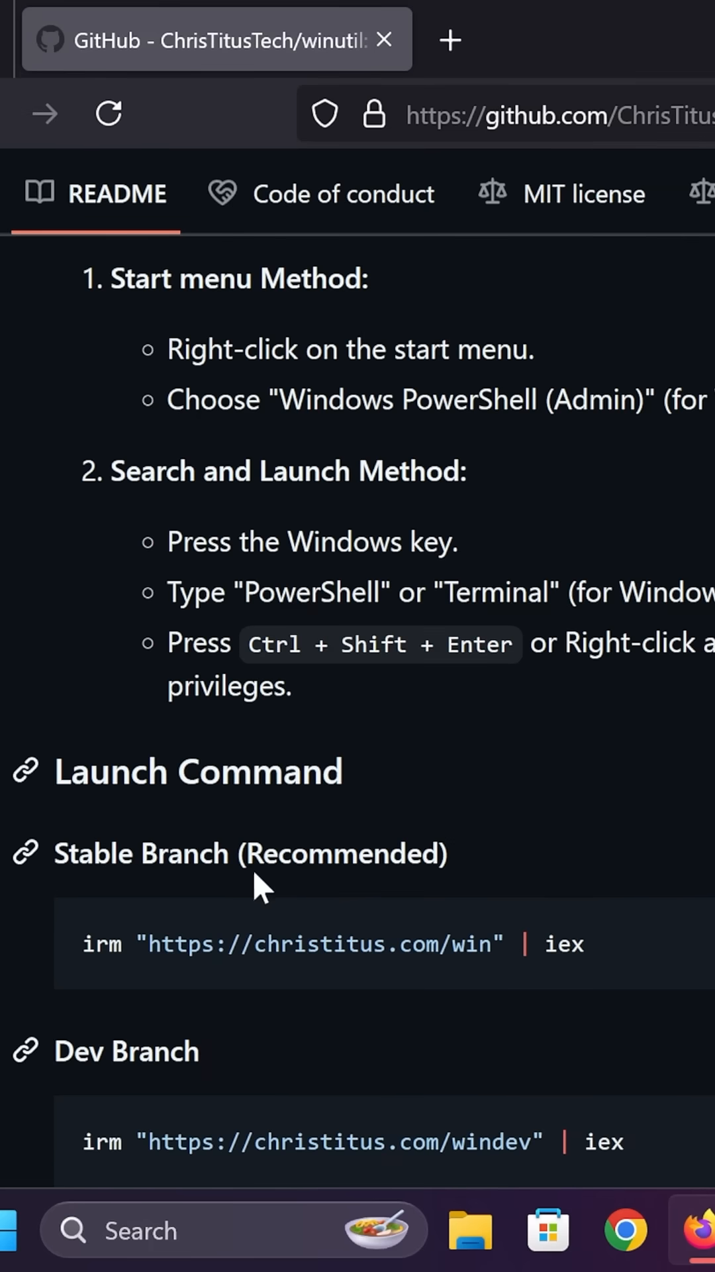
pyautogui.scroll(3)
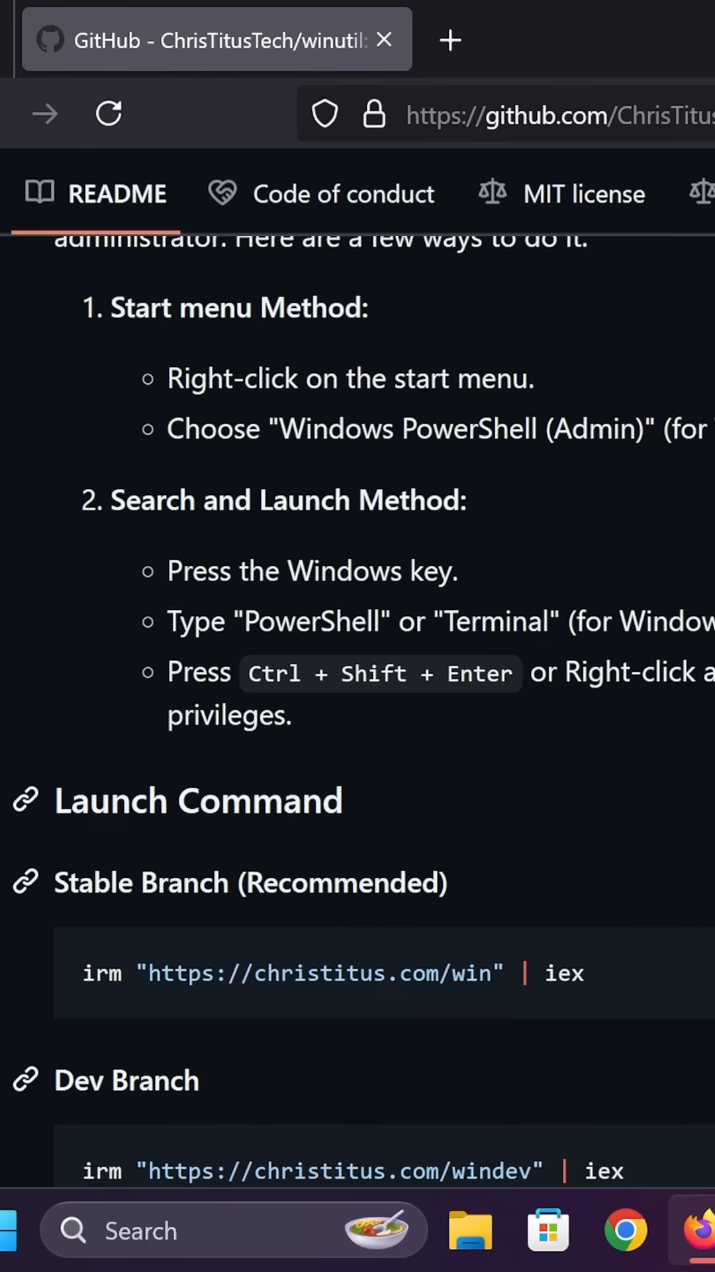
pyautogui.doubleClick(341, 663)
pyautogui.write('power')
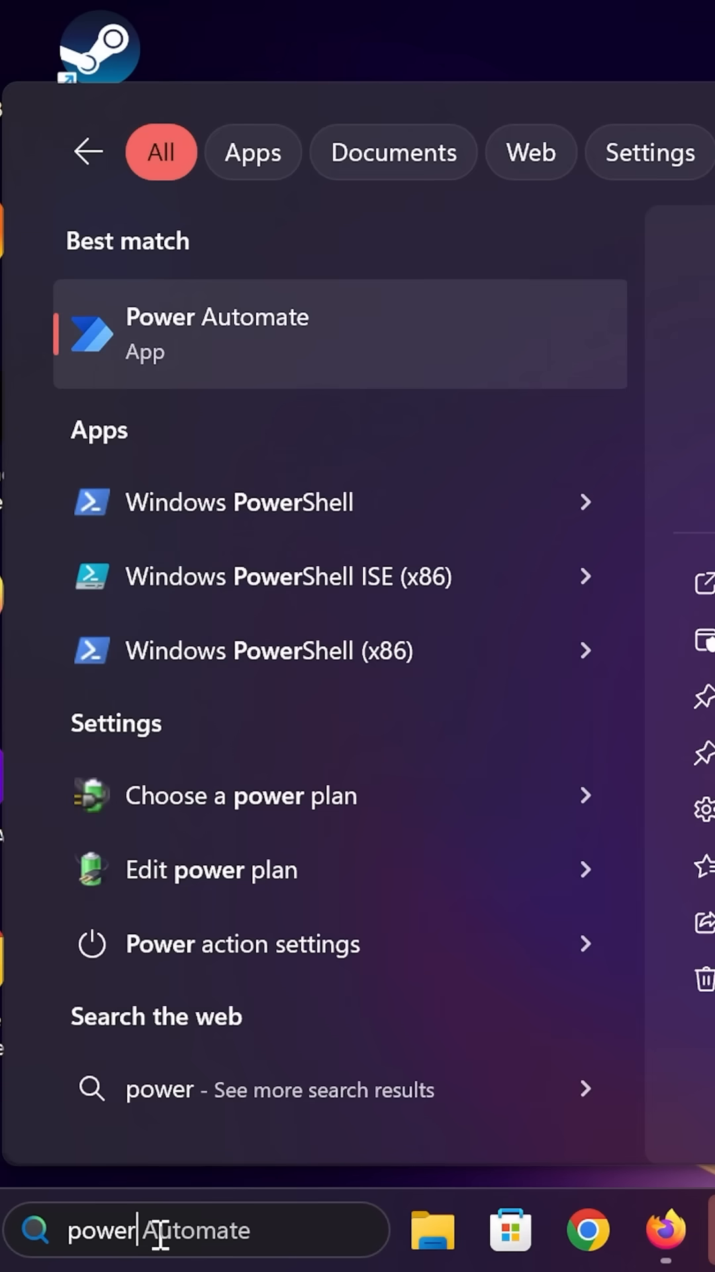
# Step: Run Windows PowerShell as administrator and enter the irm christitus.com WinUtil launch command
pyautogui.rightClick(240, 502)
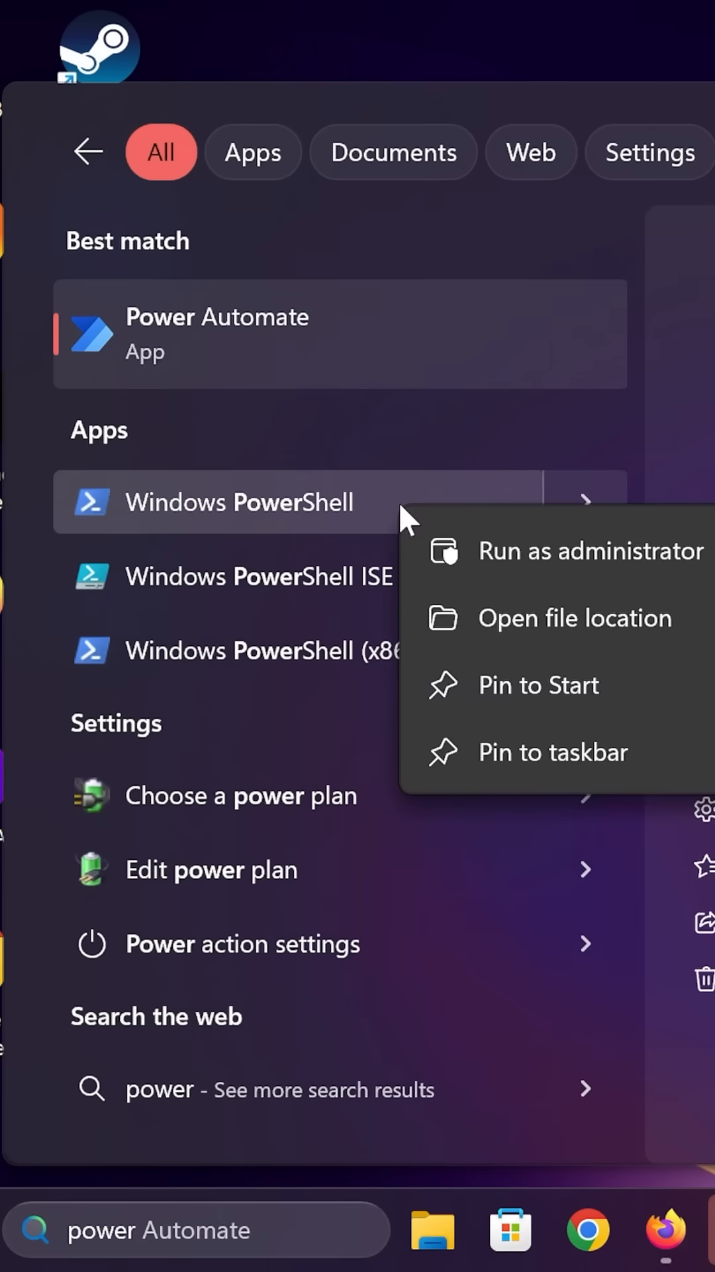
pyautogui.click(592, 550)
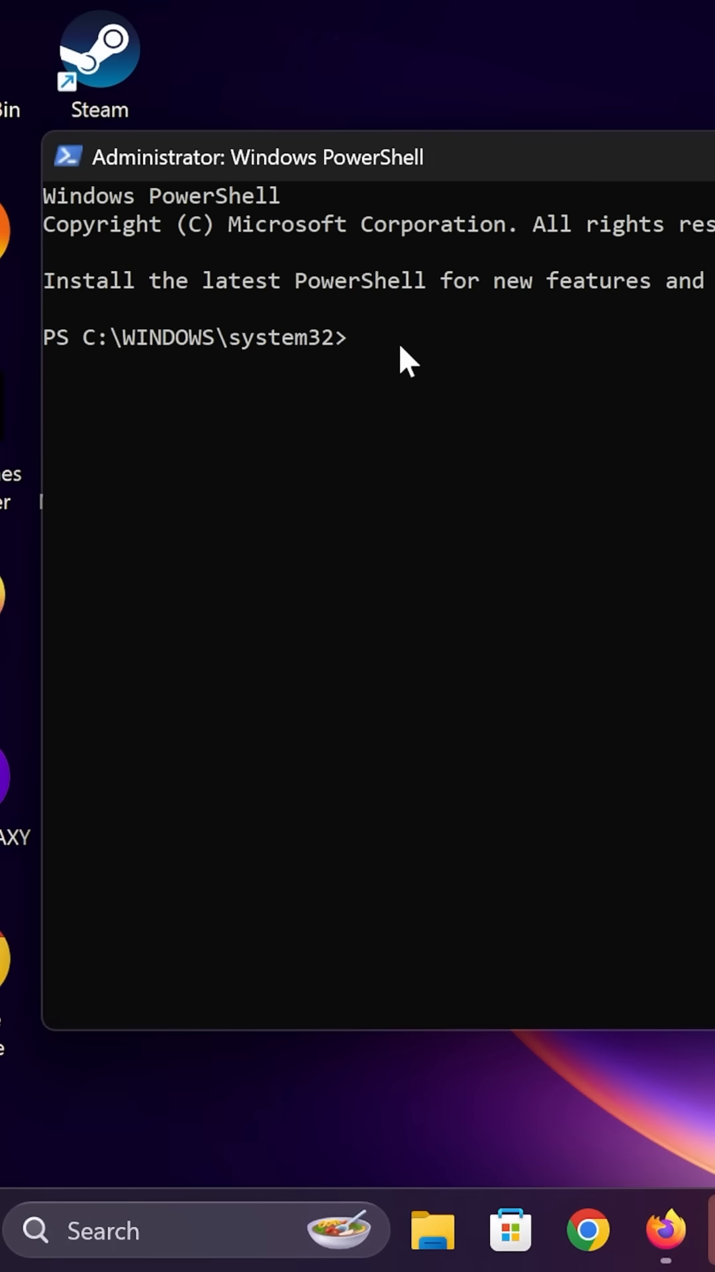
pyautogui.write('irm "https://christitus.com')
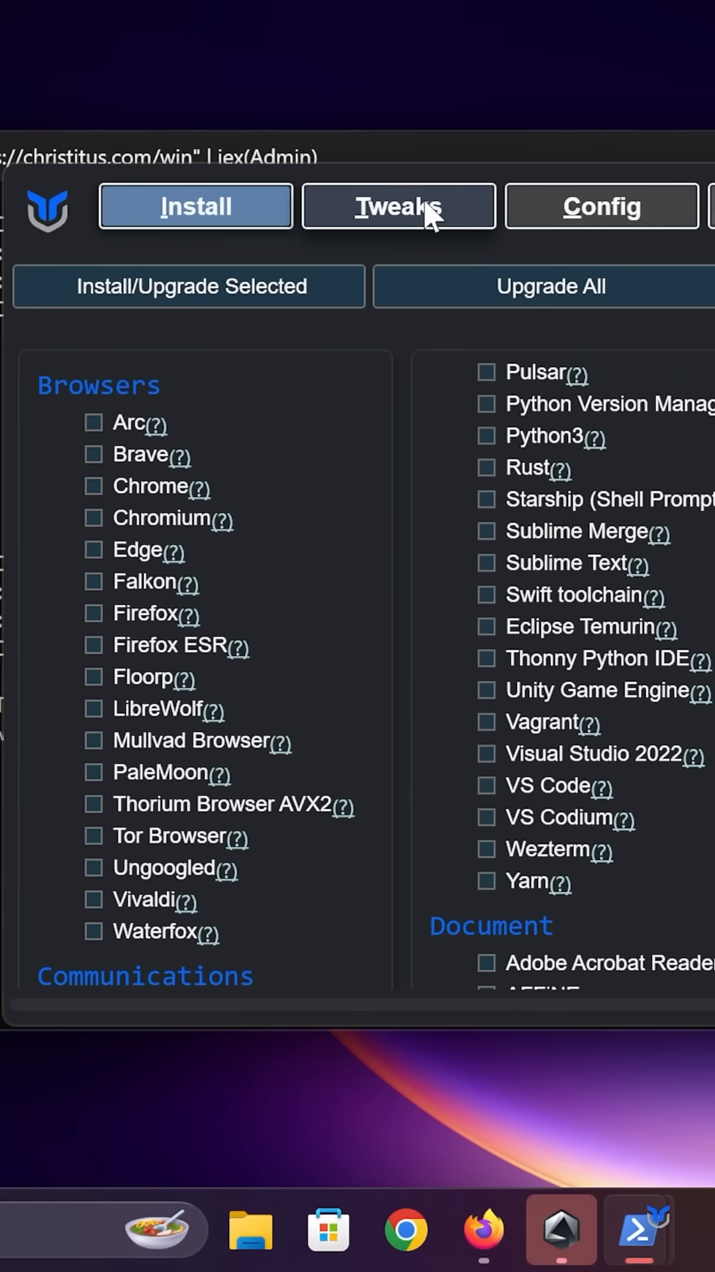
# Step: Switch WinUtil to the Tweaks tab to show the system tweak list
pyautogui.click(398, 206)
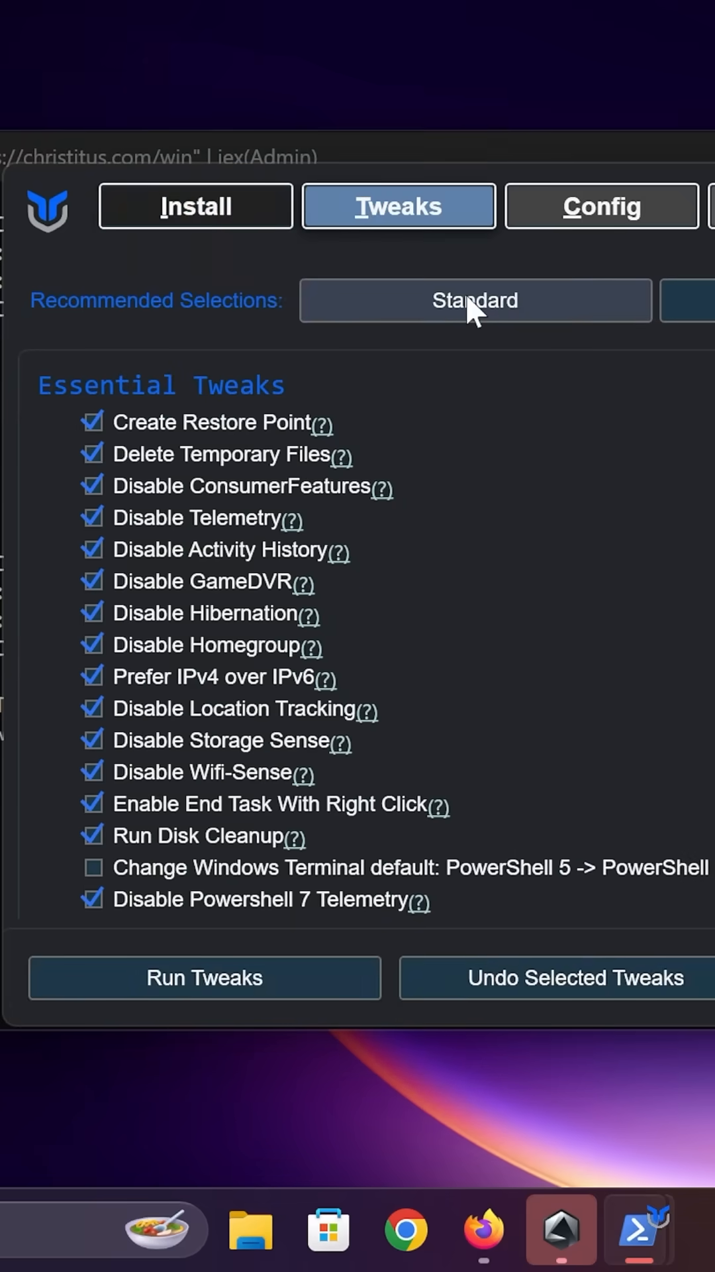
pyautogui.moveTo(442, 320)
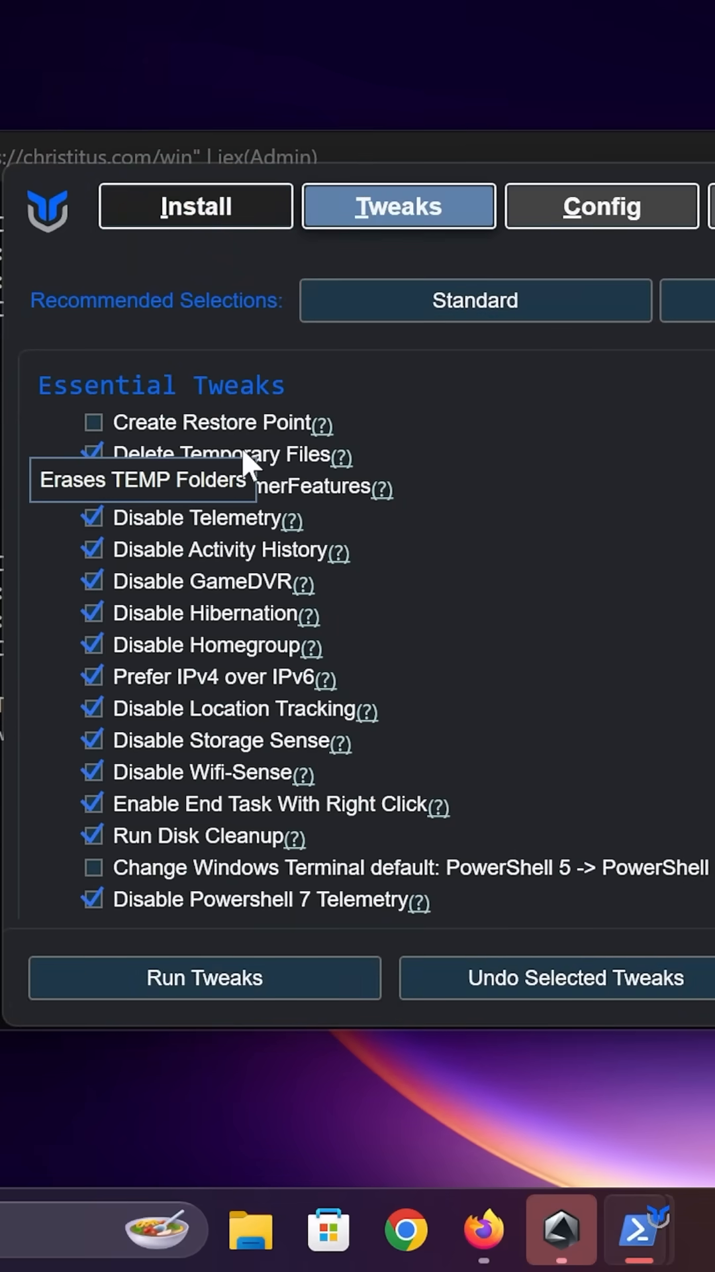
pyautogui.moveTo(227, 556)
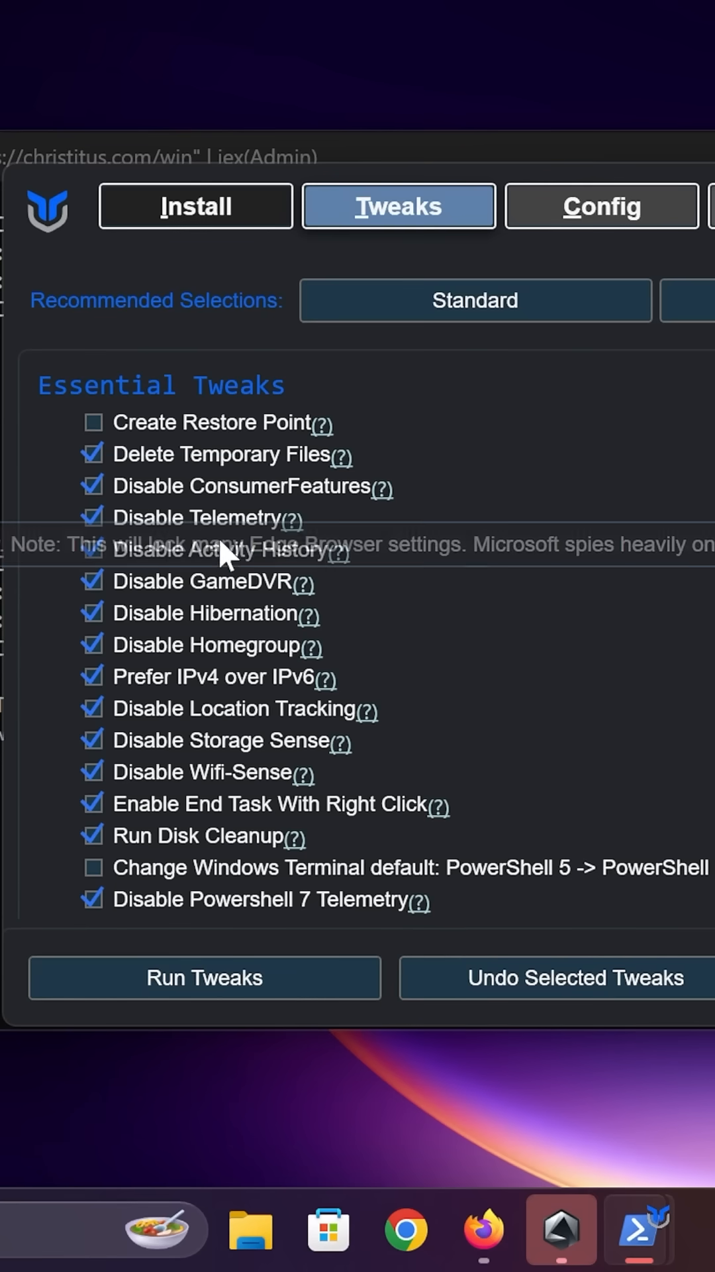
pyautogui.moveTo(223, 600)
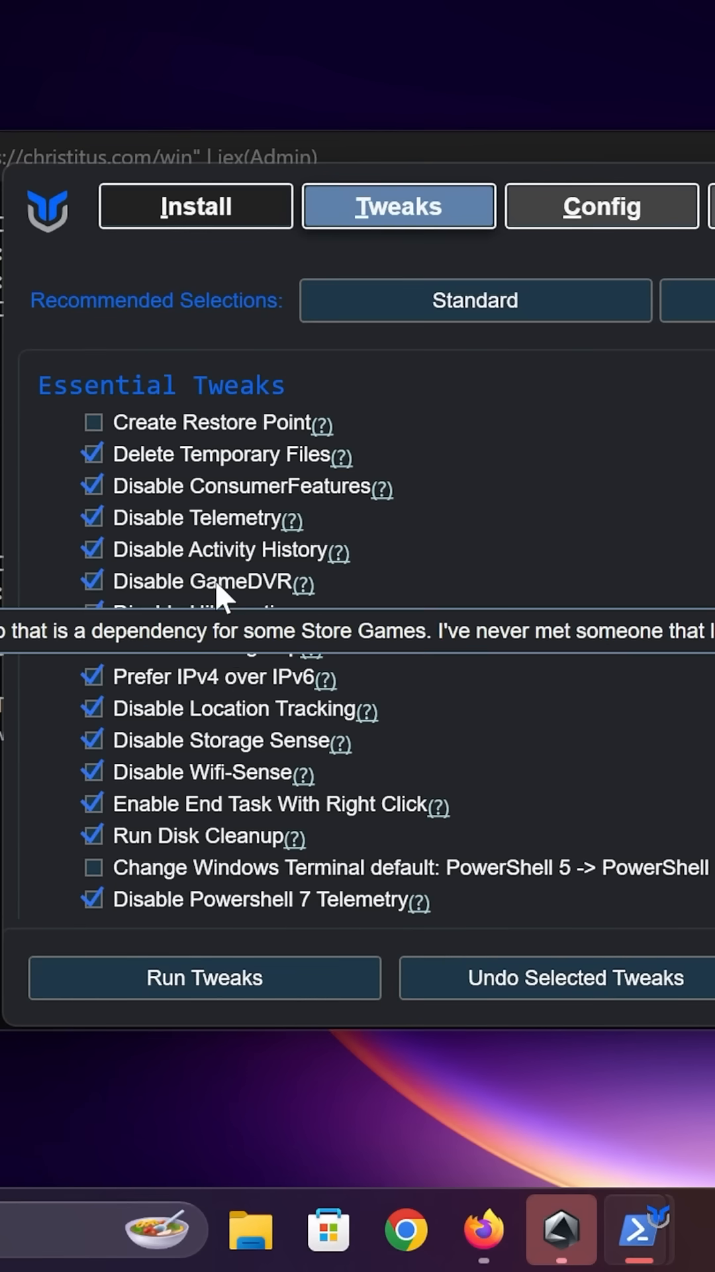
pyautogui.moveTo(227, 624)
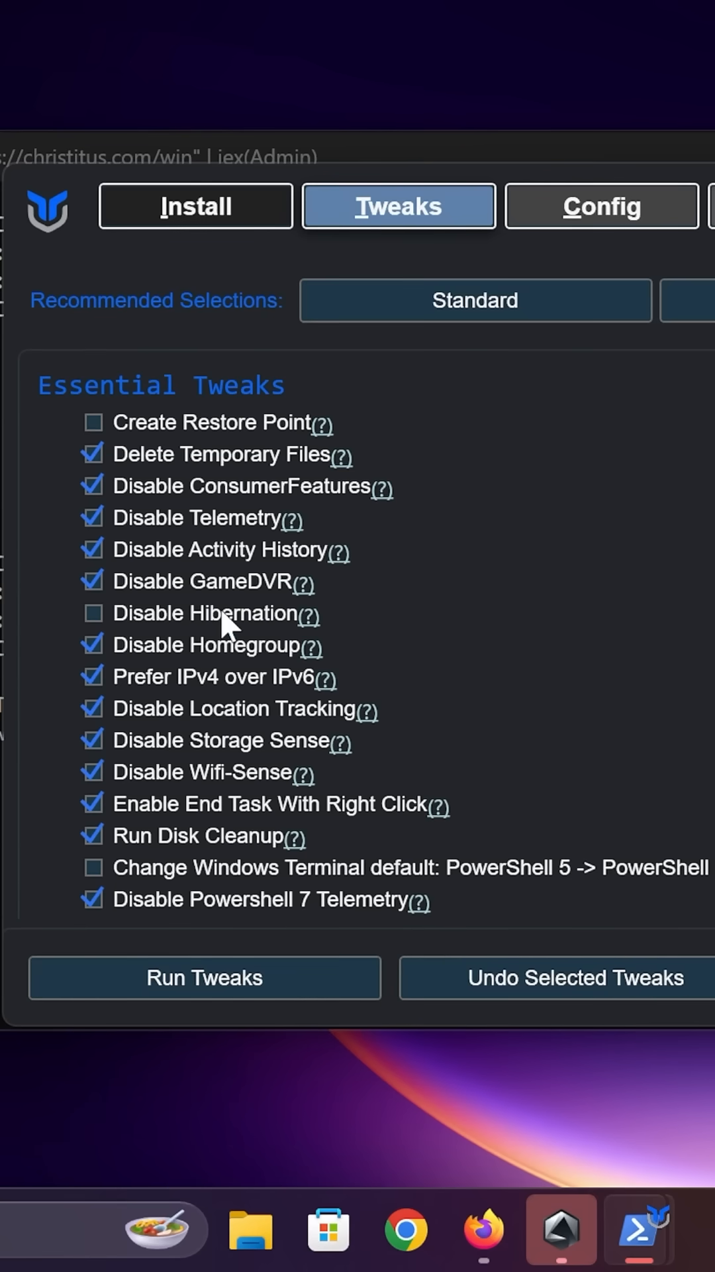
# Step: Run the selected tweaks, including Background Apps, Edge and OneDrive removal
pyautogui.scroll(-3)
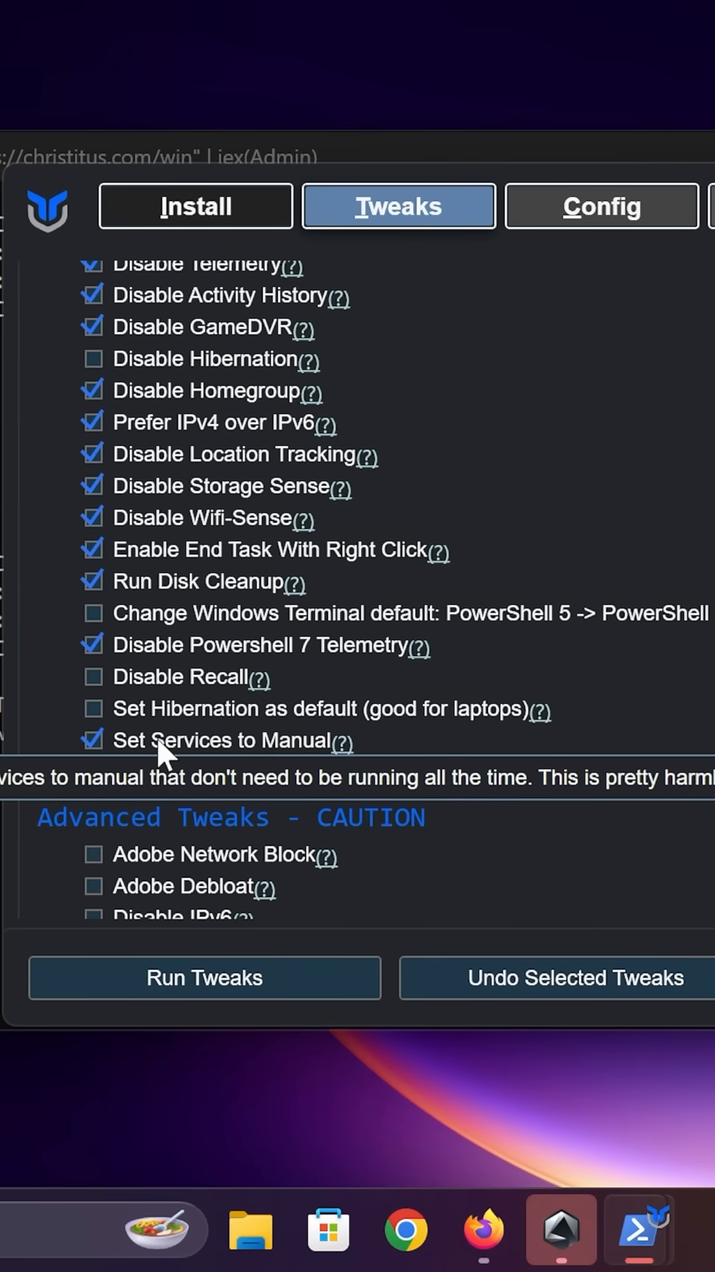
pyautogui.scroll(-3)
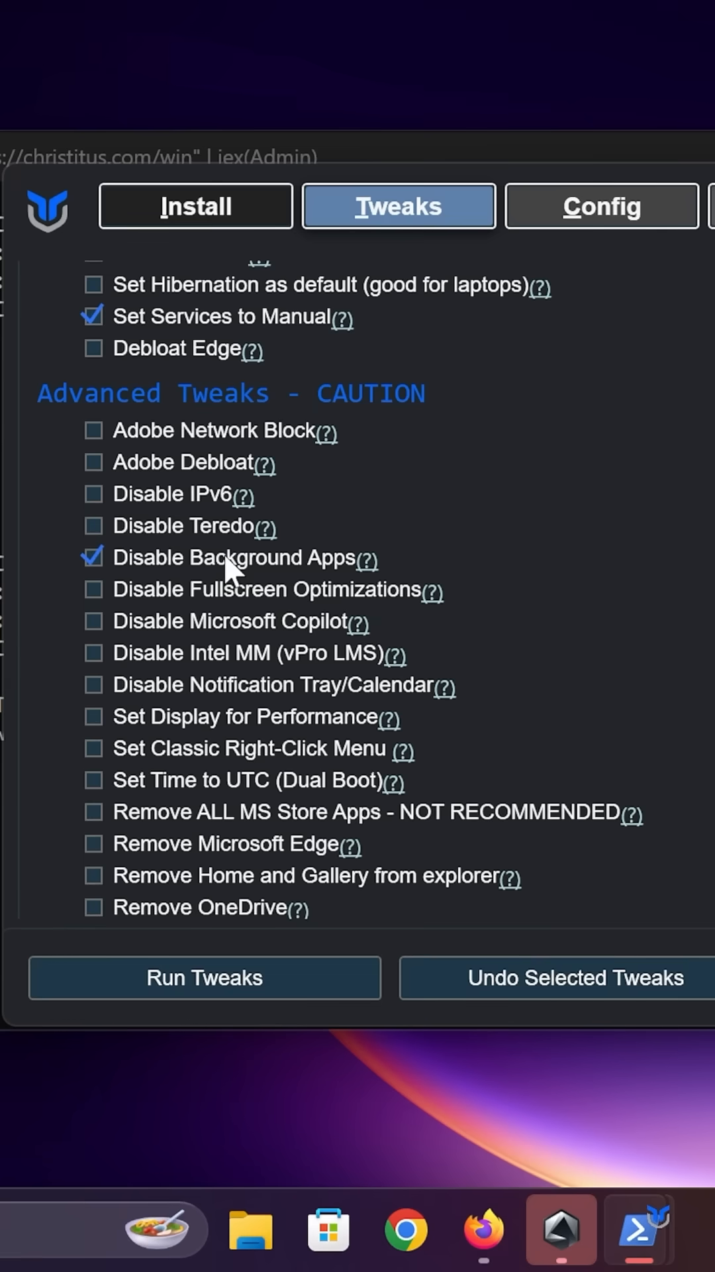
pyautogui.scroll(-3)
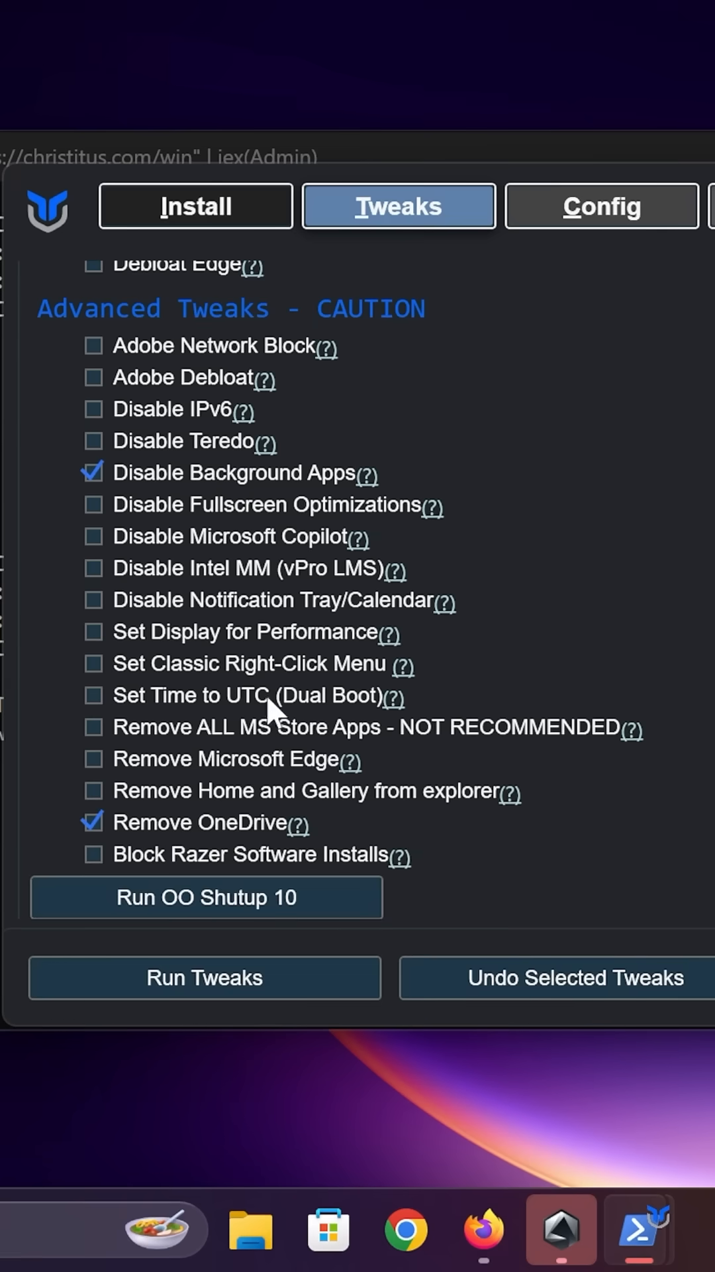
pyautogui.scroll(3)
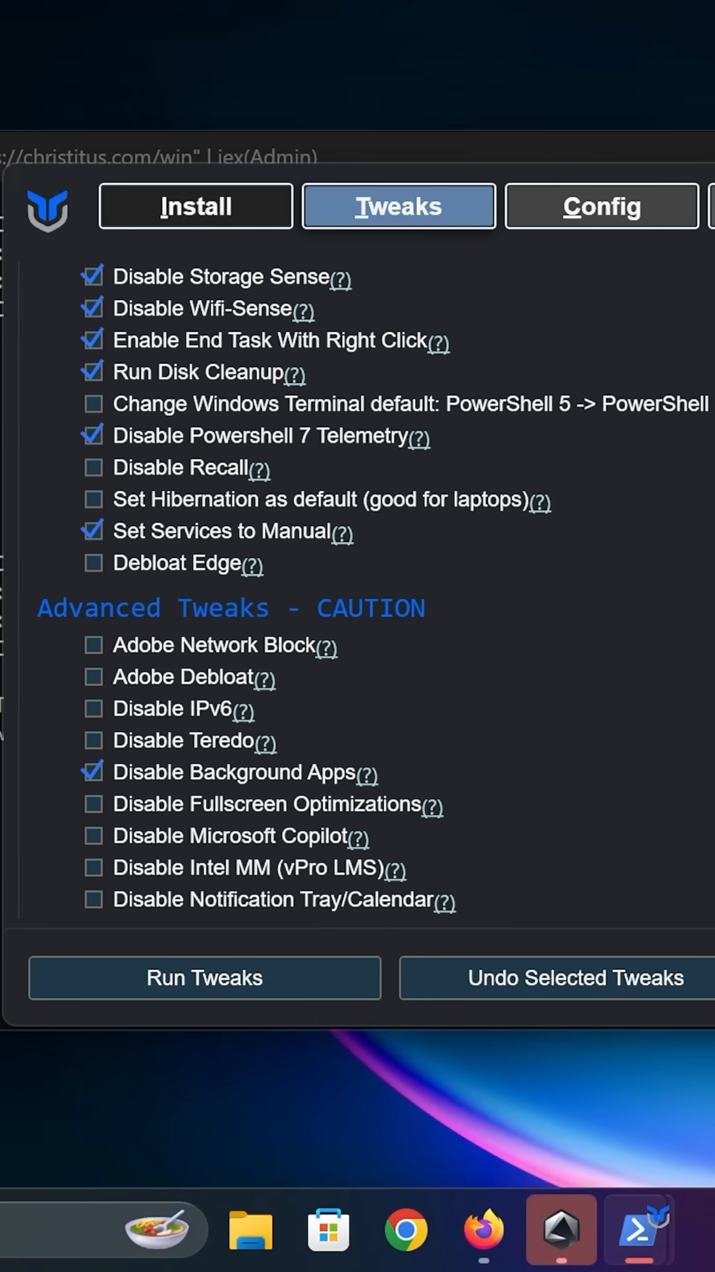
pyautogui.scroll(-3)
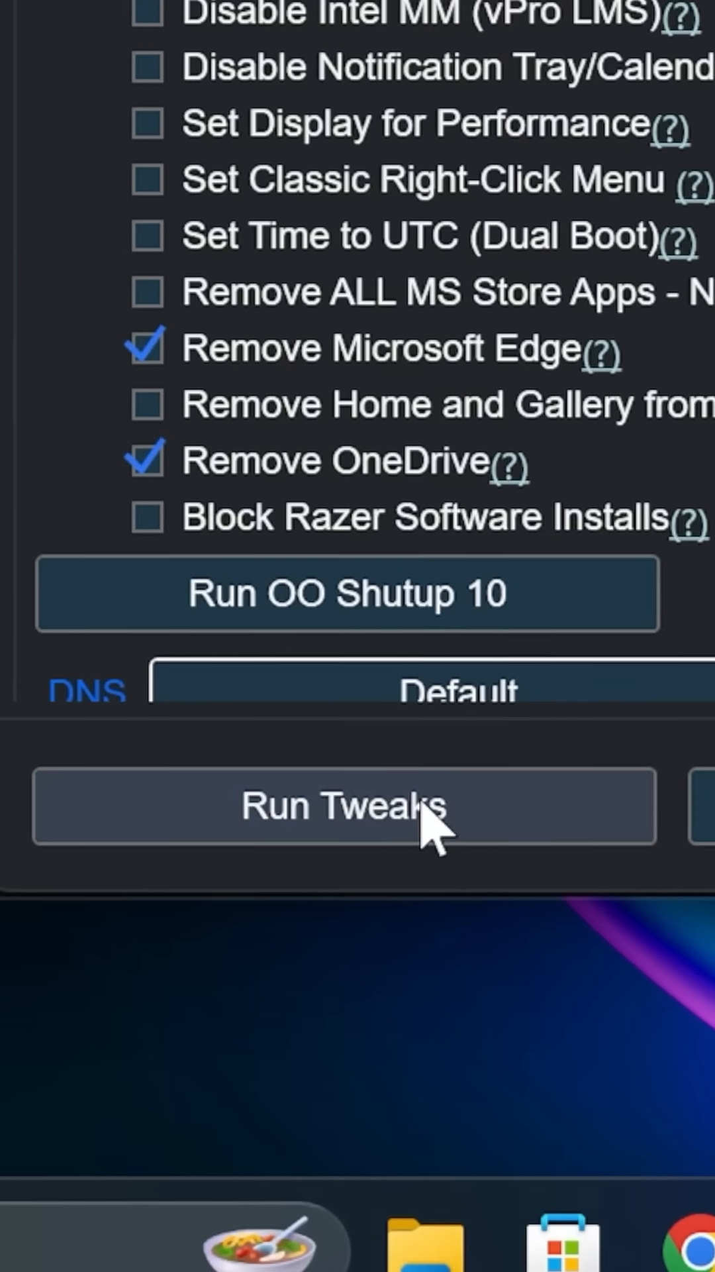
pyautogui.click(344, 806)
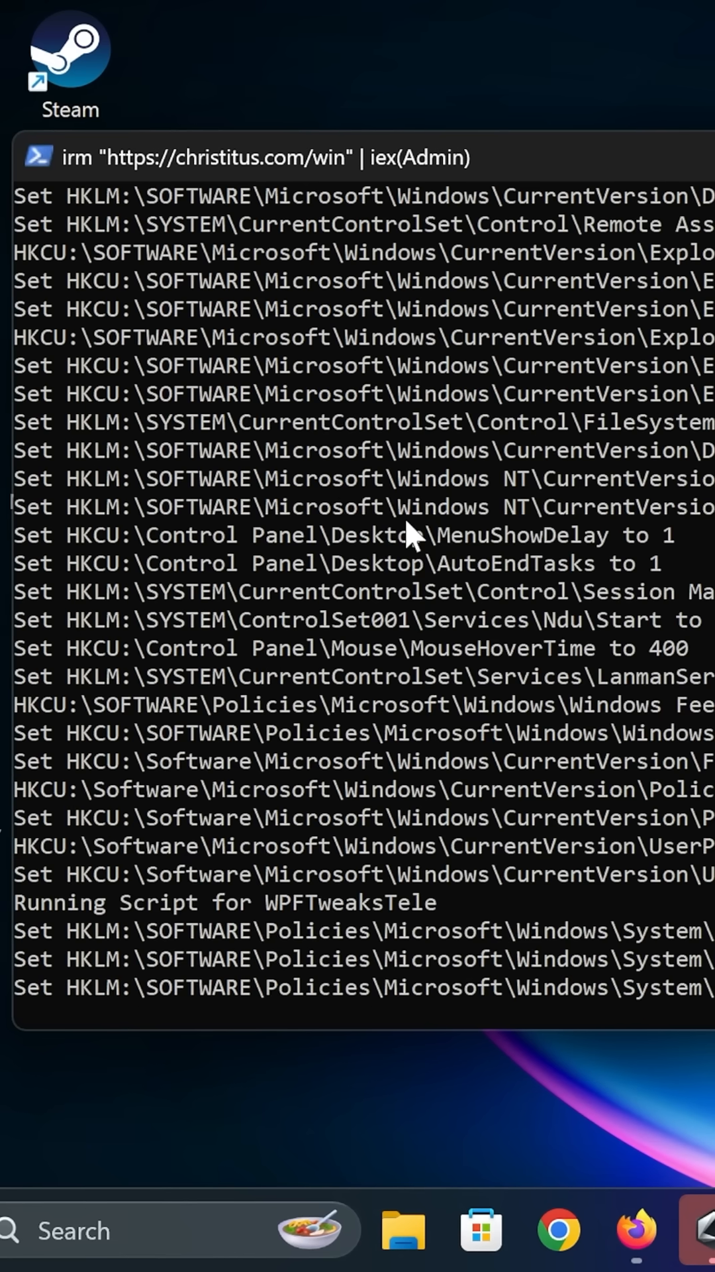